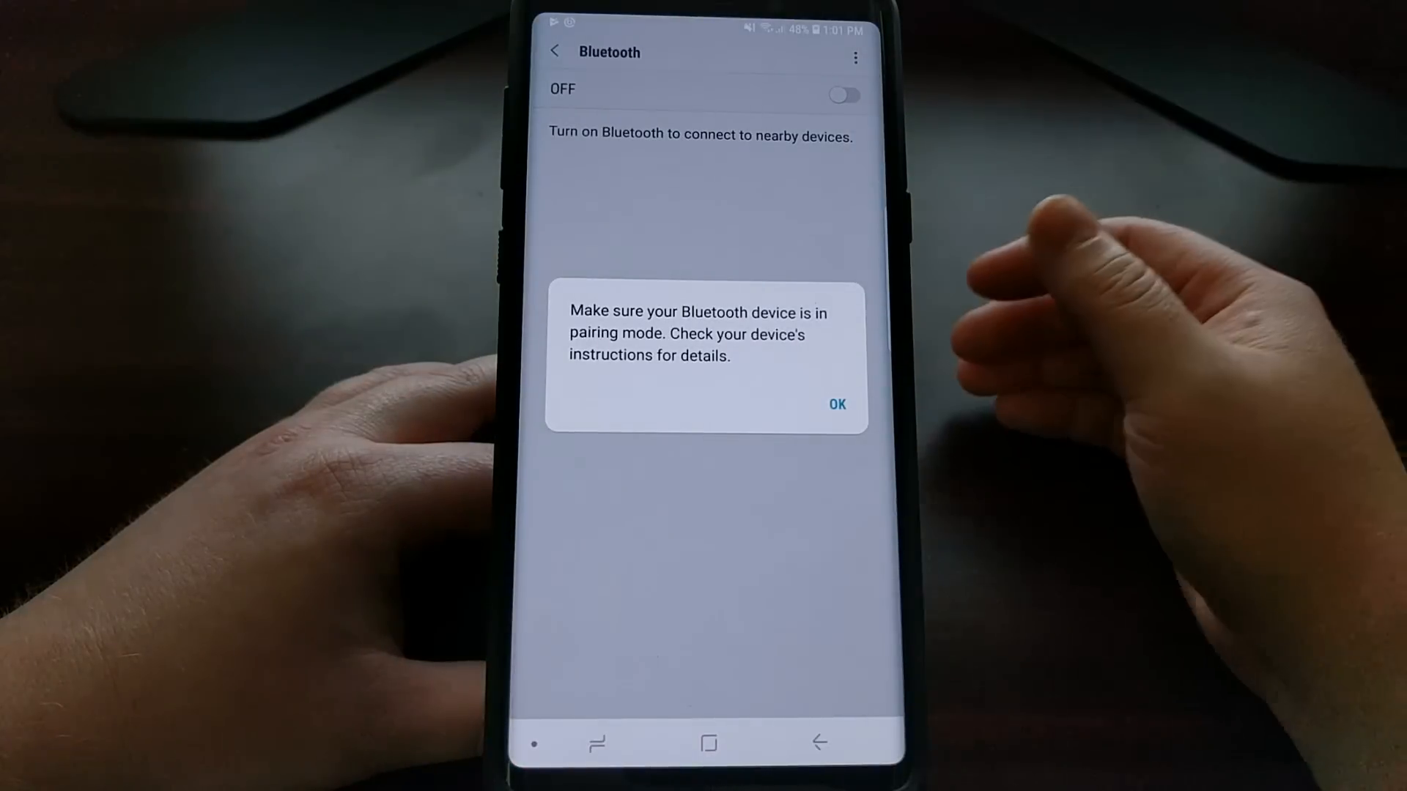
Dismiss the Bluetooth pairing-mode notice and back out to the main Settings menu
left_click(835, 405)
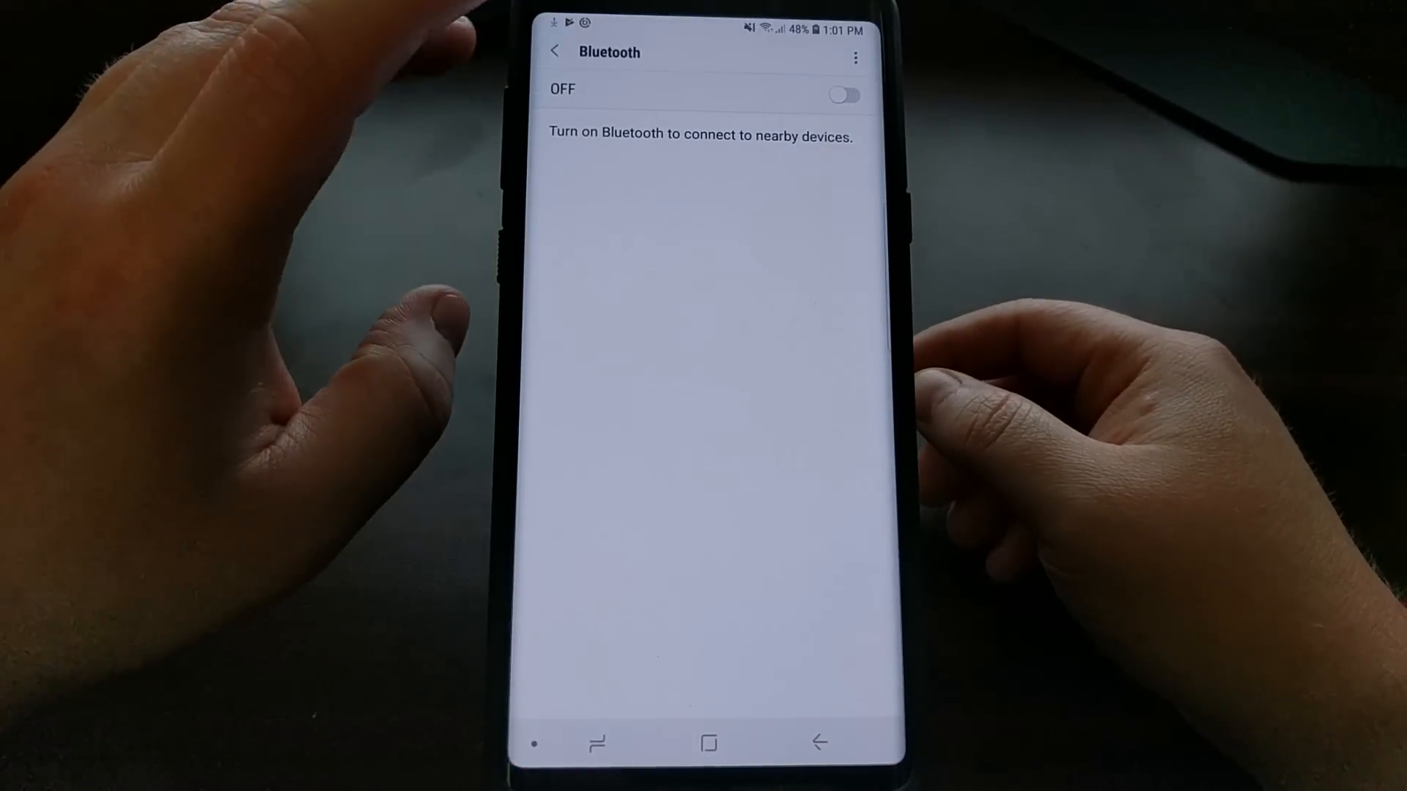
left_click(554, 52)
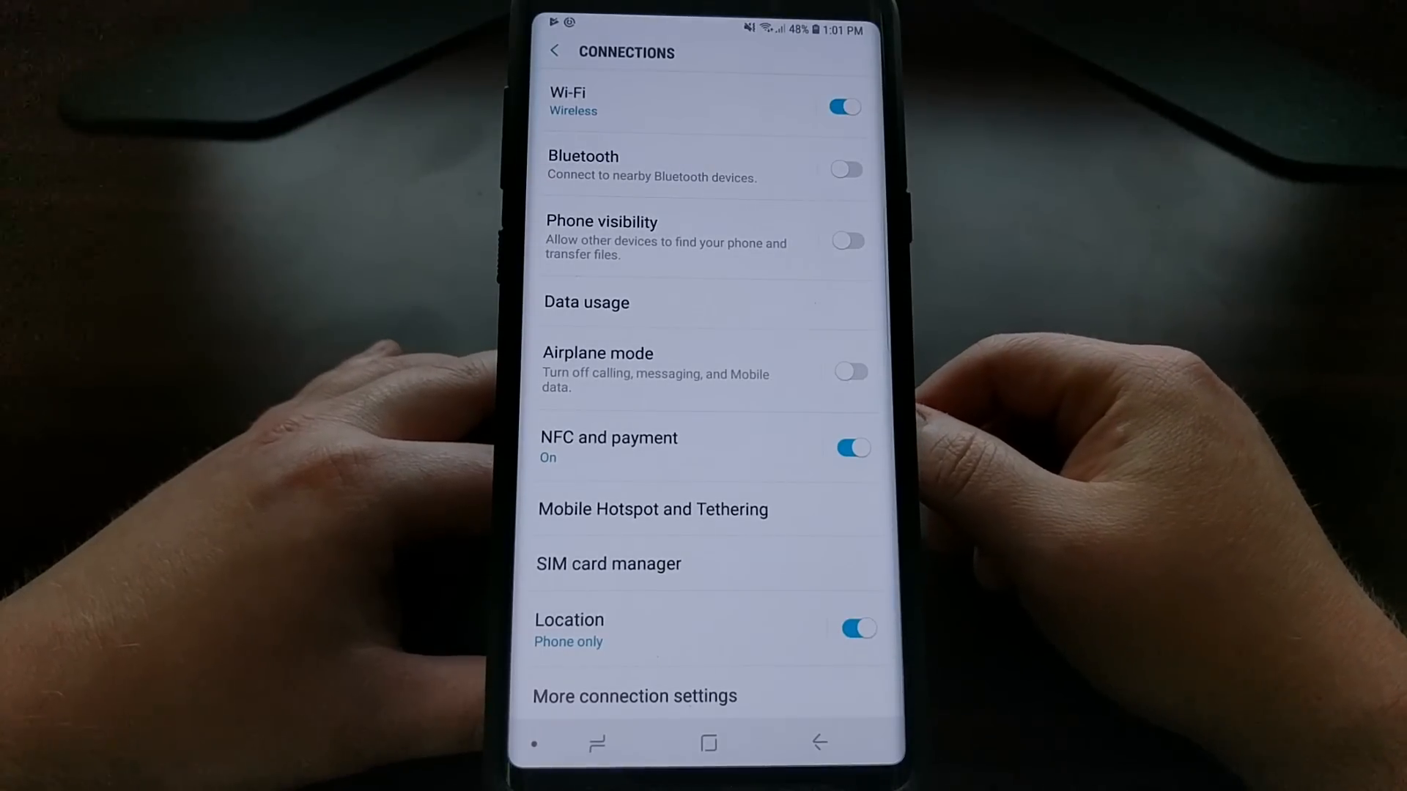
left_click(582, 167)
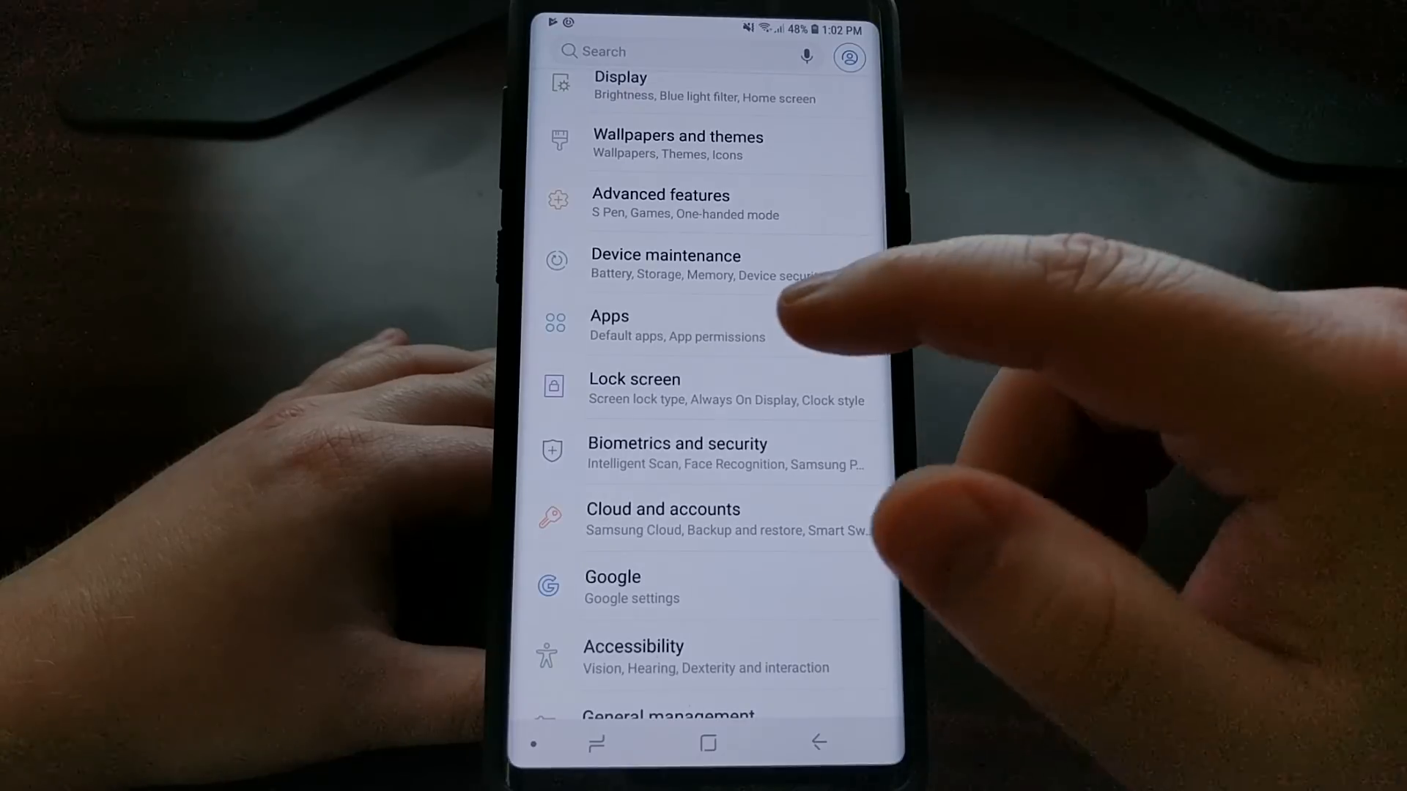
Open Apps and enable Show system apps so AASAservice and other system apps appear
left_click(609, 316)
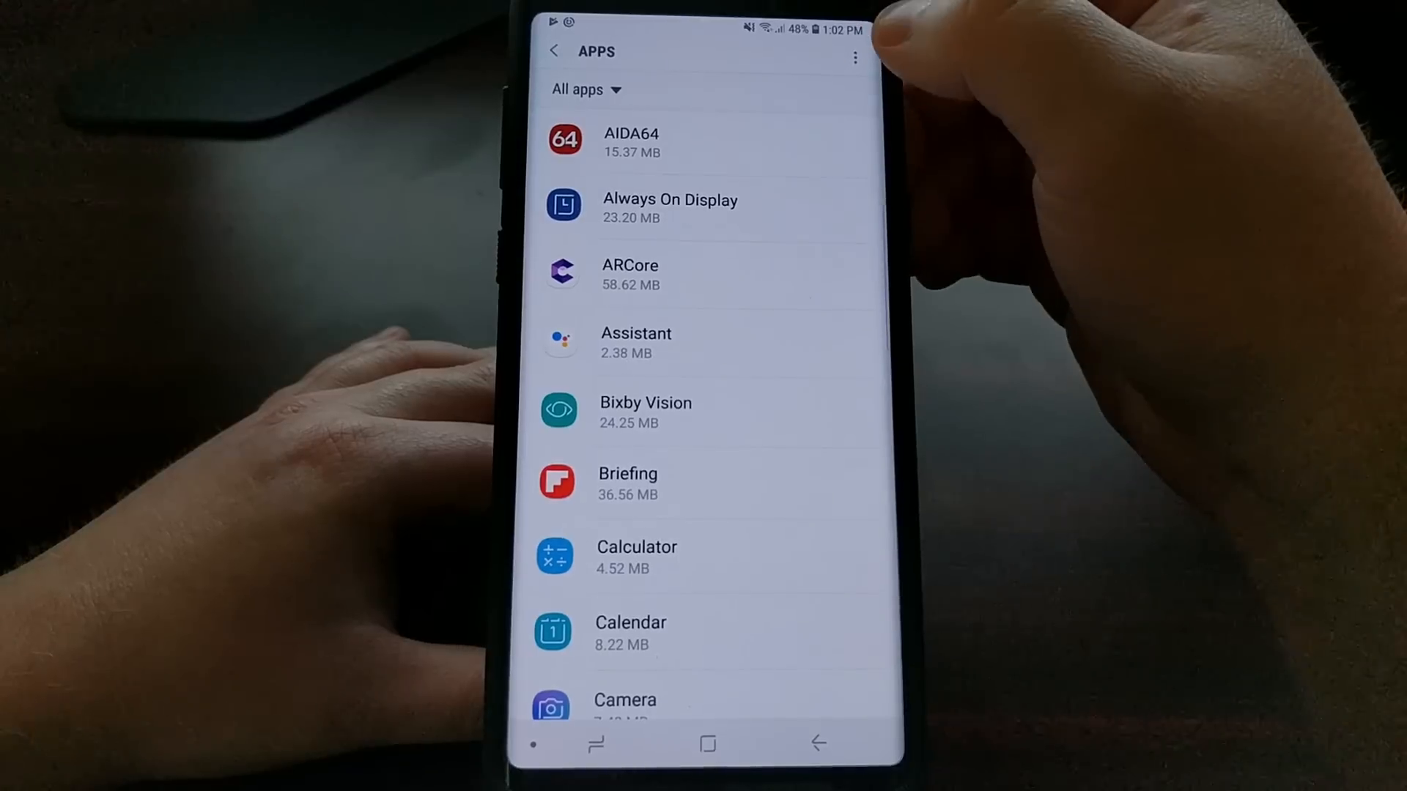
left_click(853, 56)
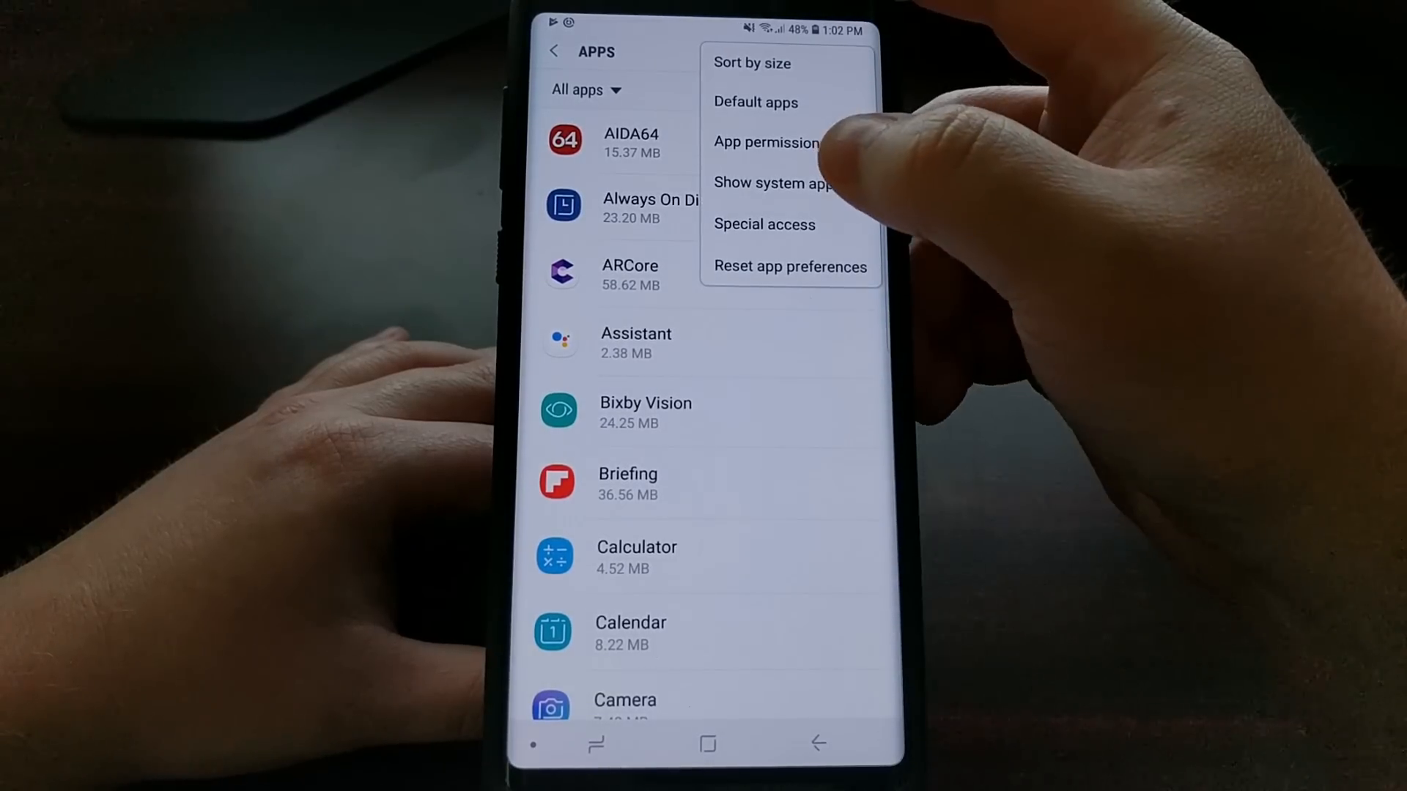
left_click(770, 183)
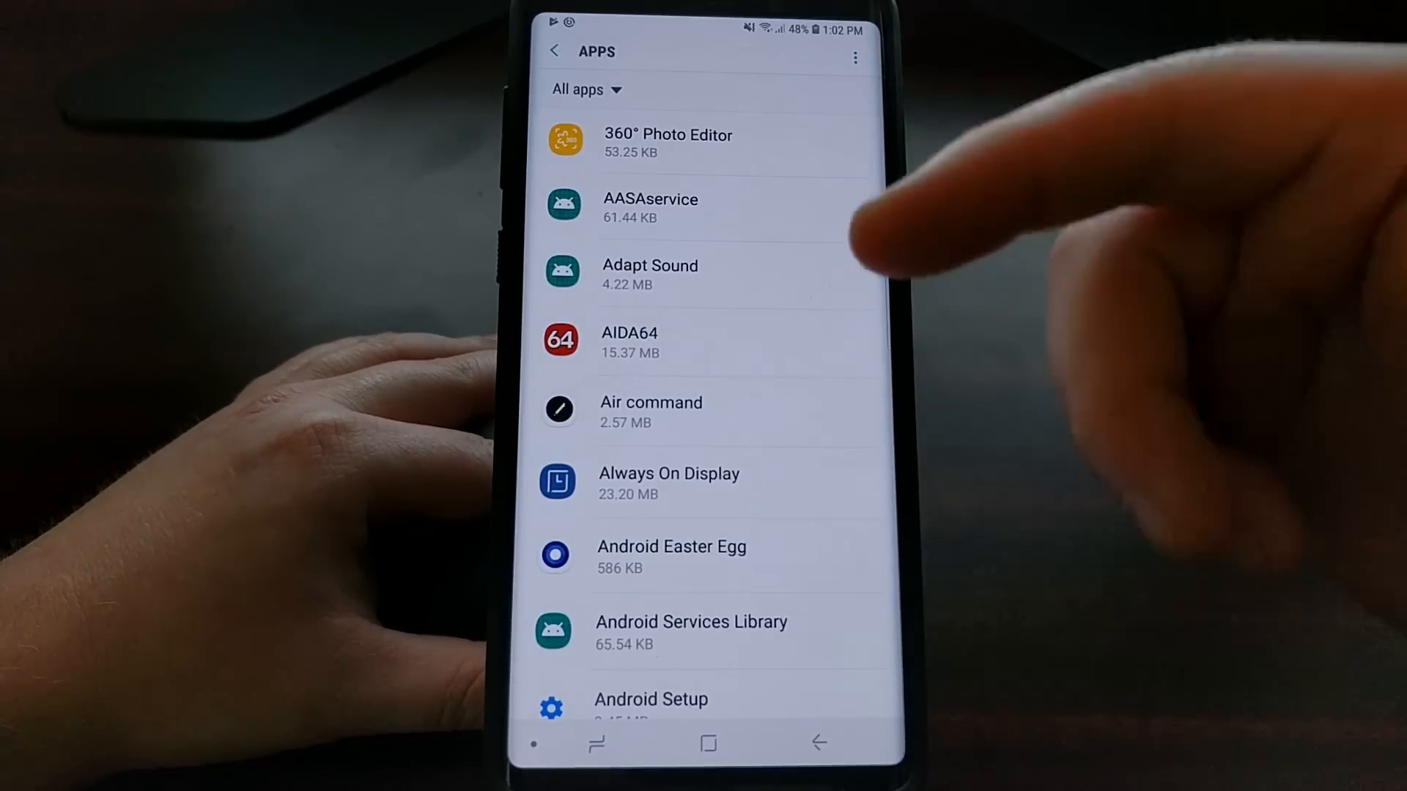
Find the Bluetooth app in the list, open its storage, and clear the cache to 0 B
left_click(854, 55)
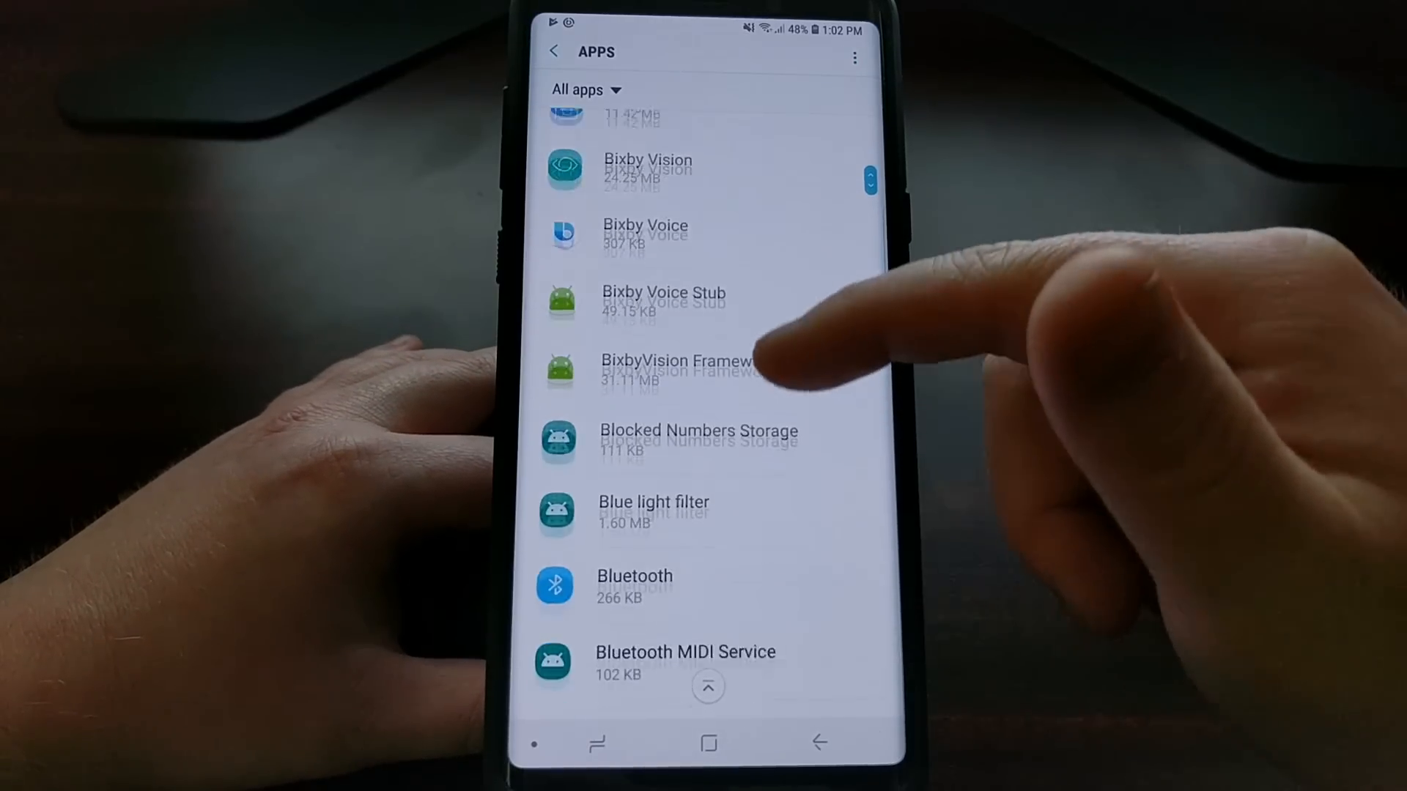
scroll("down", 3)
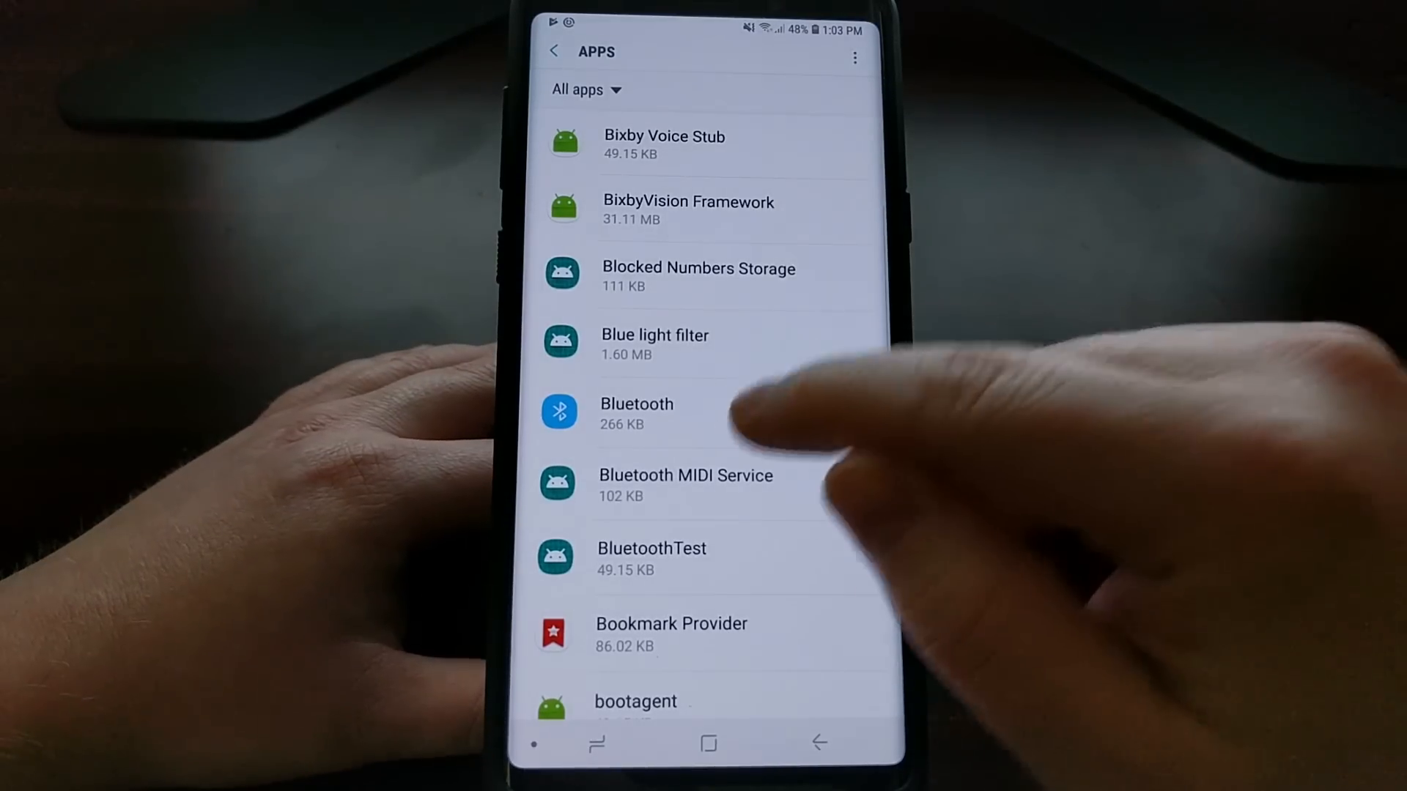
left_click(637, 412)
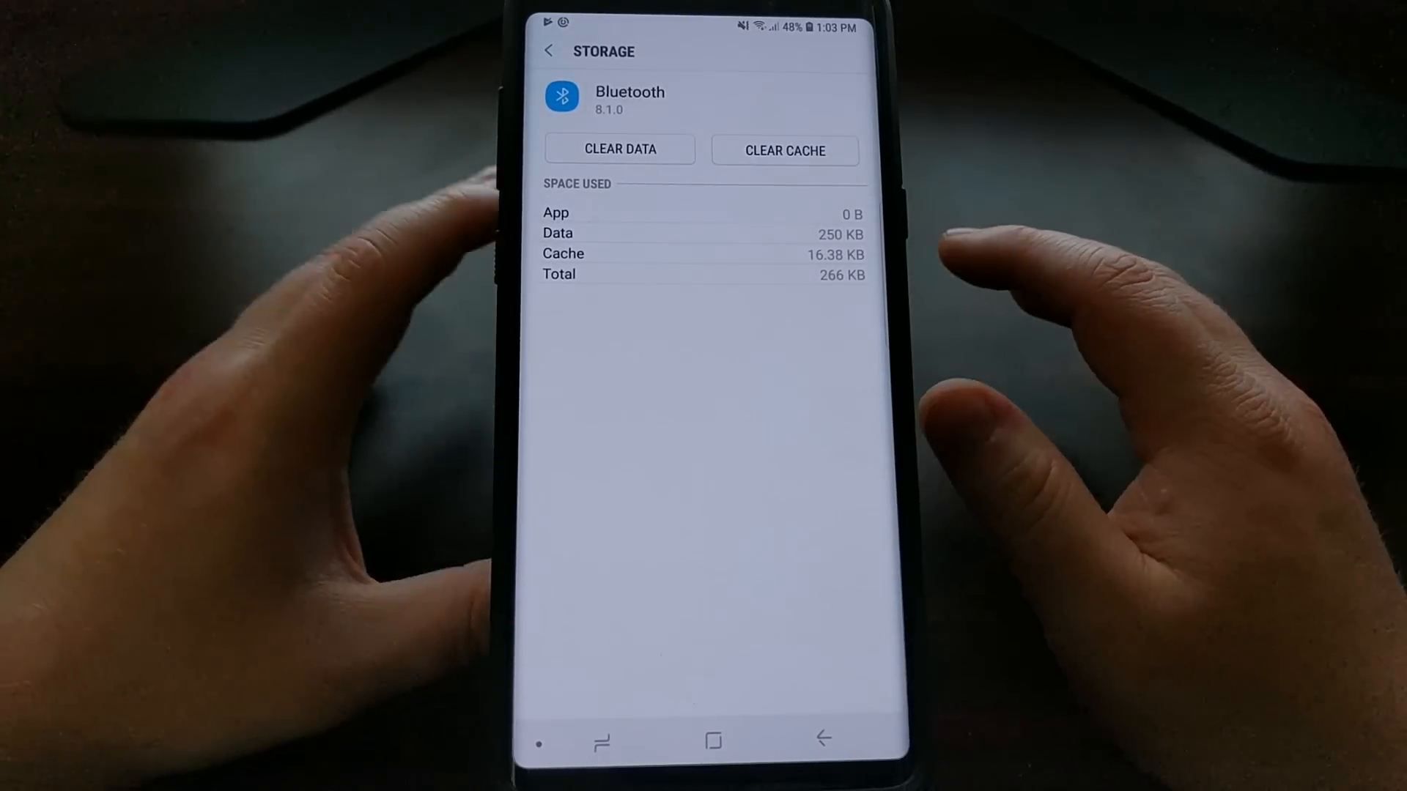
left_click(784, 149)
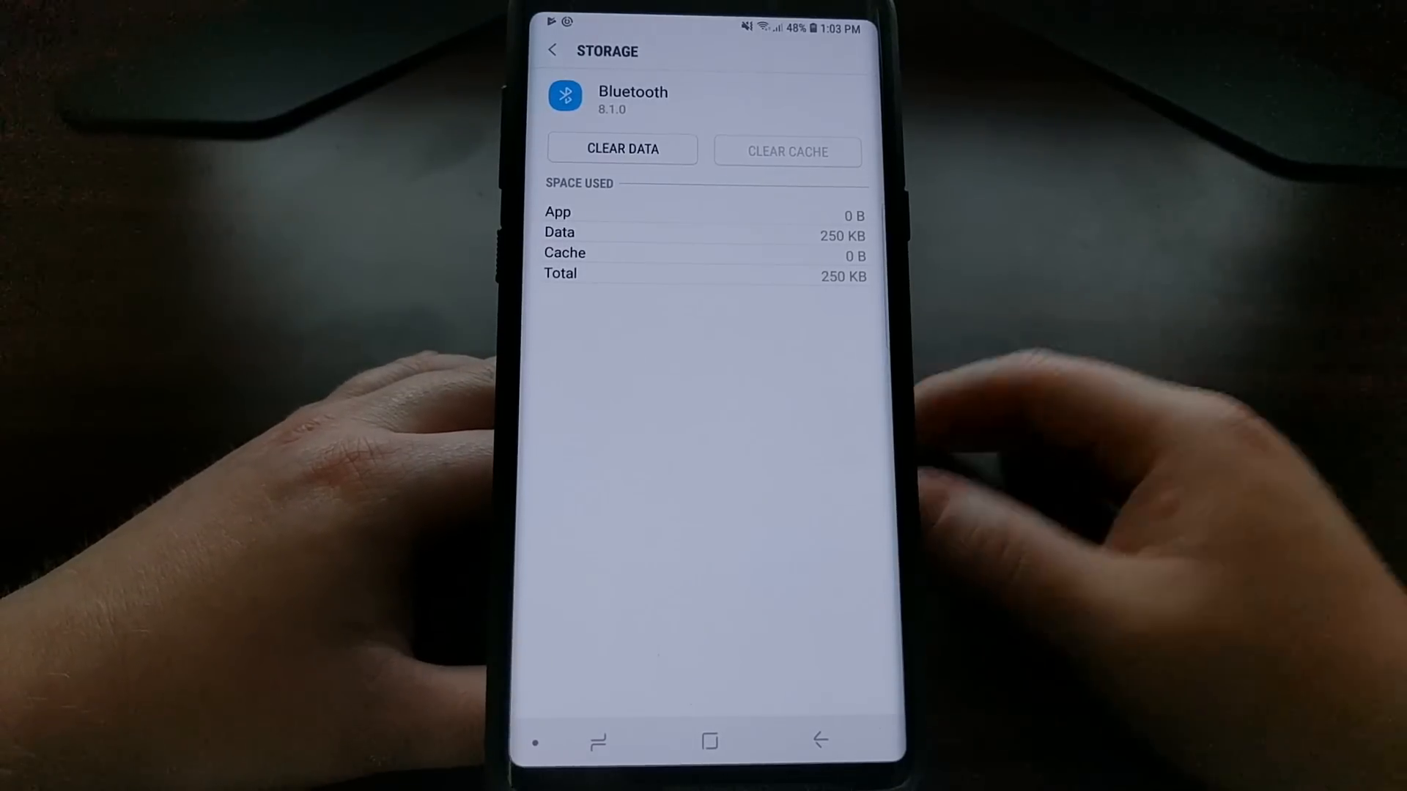
Delete Bluetooth's app data to 0 B total, then return to the home screen
left_click(620, 149)
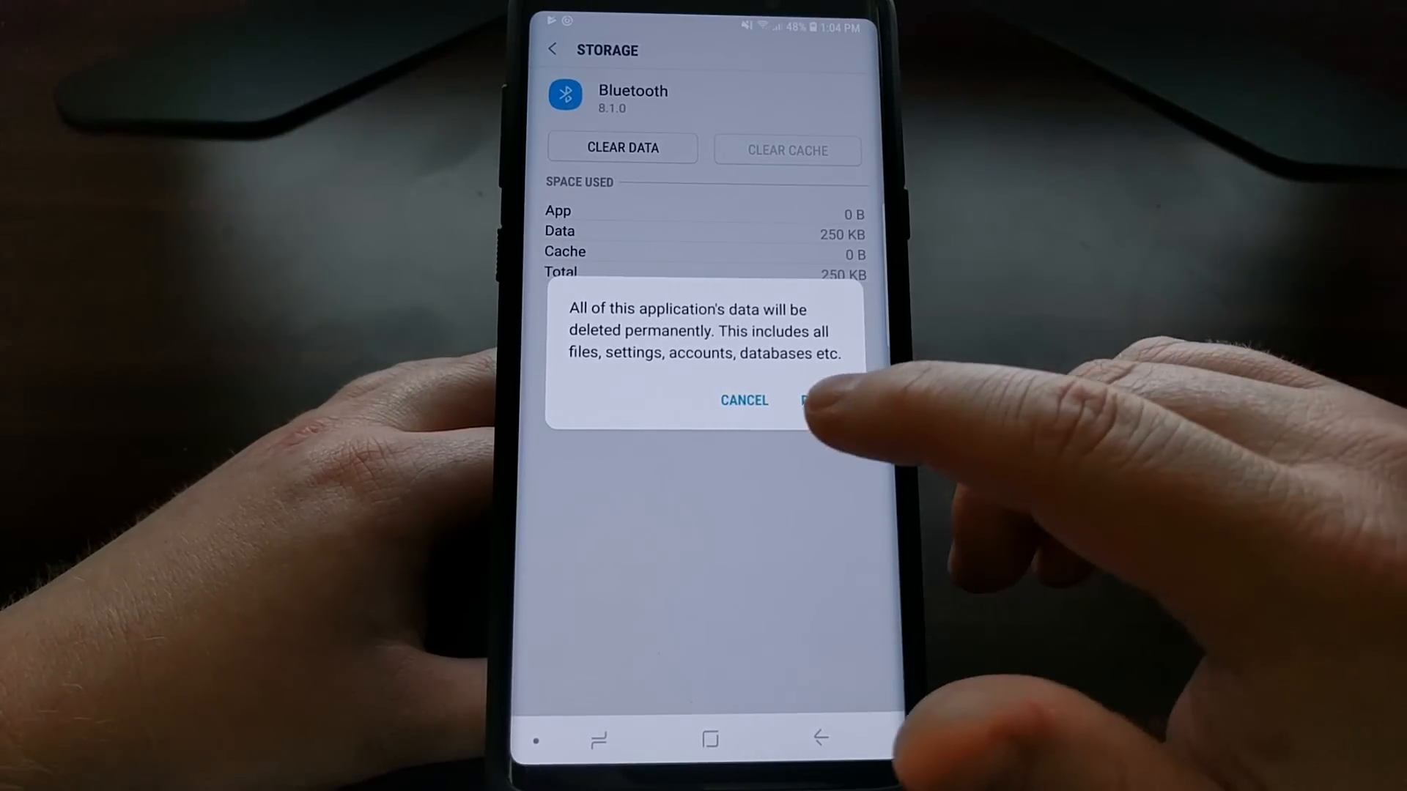
left_click(817, 400)
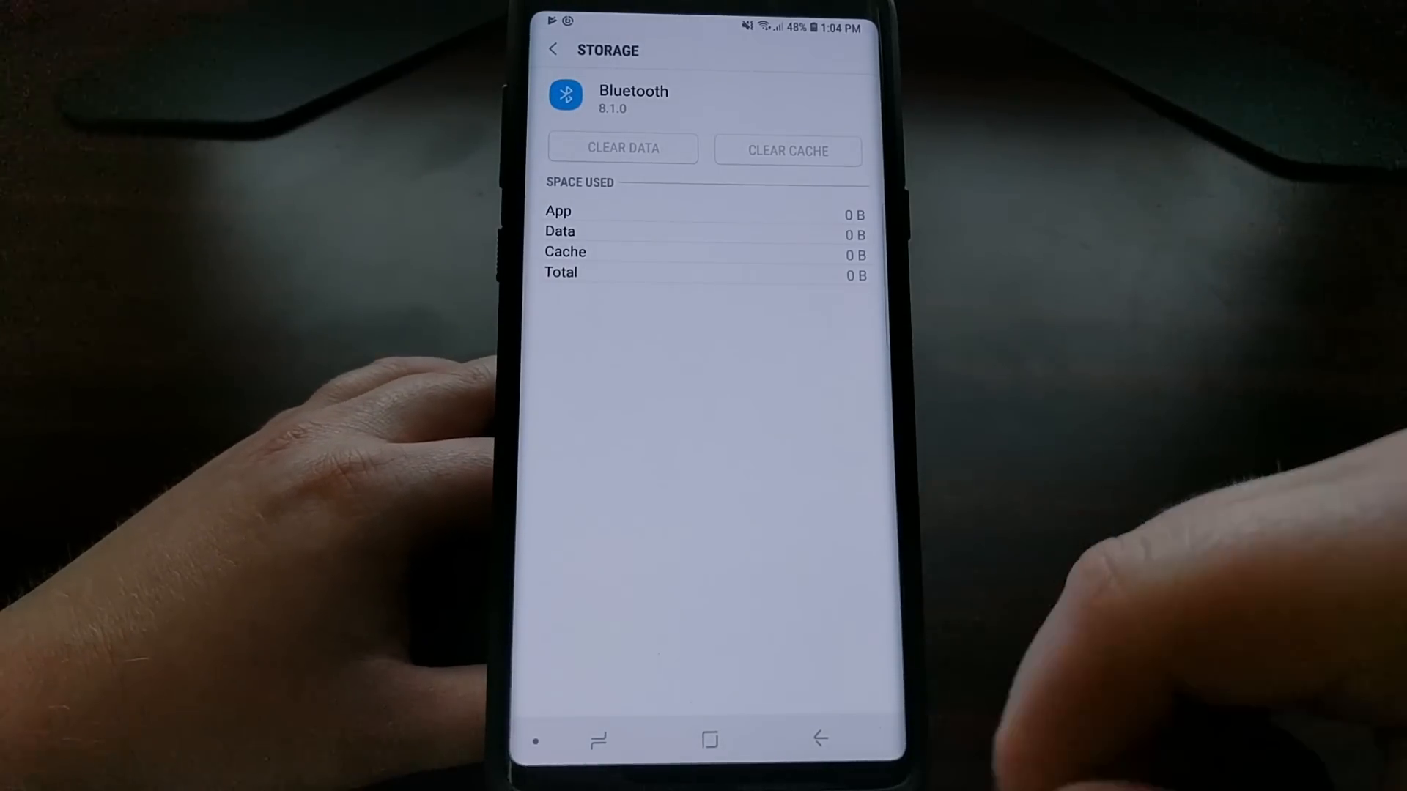
left_click(708, 739)
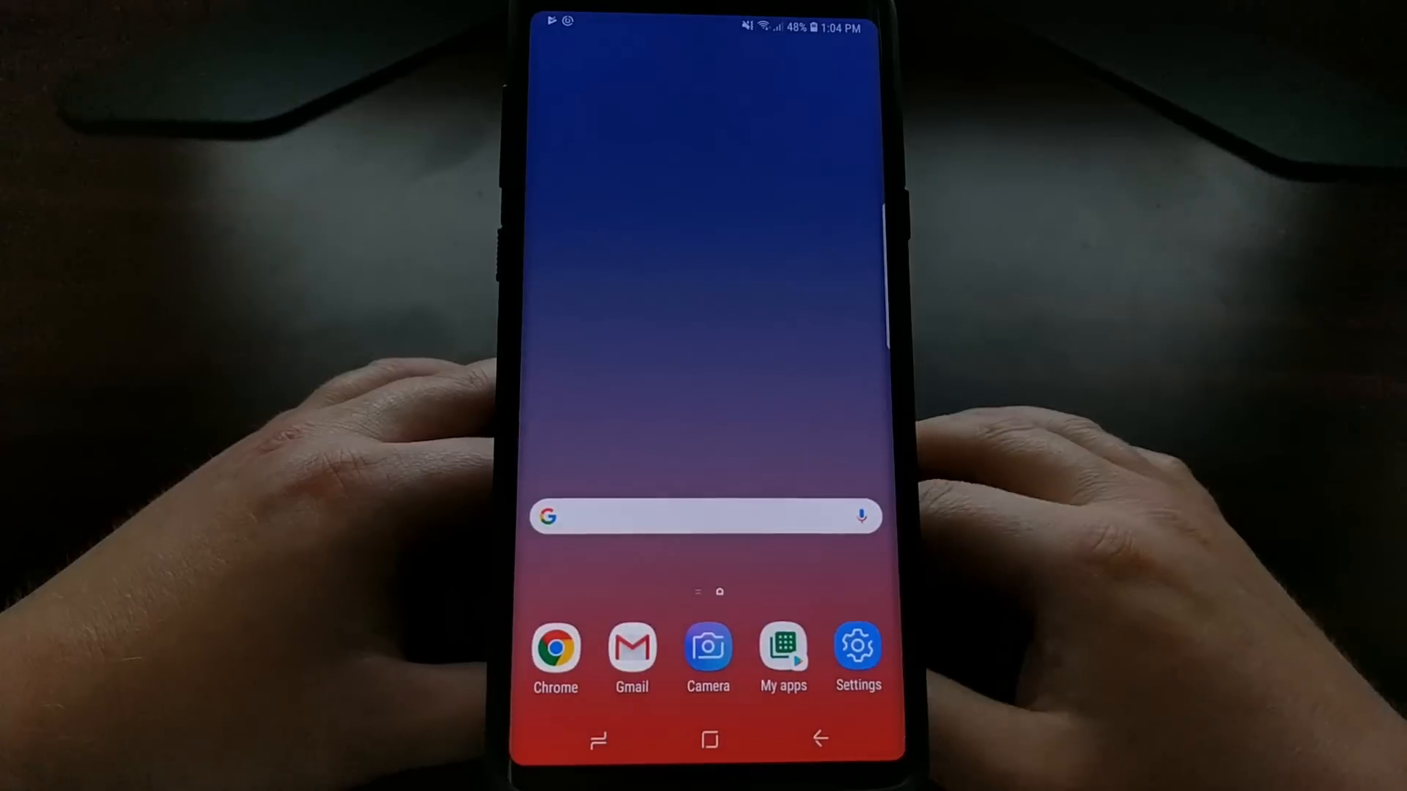